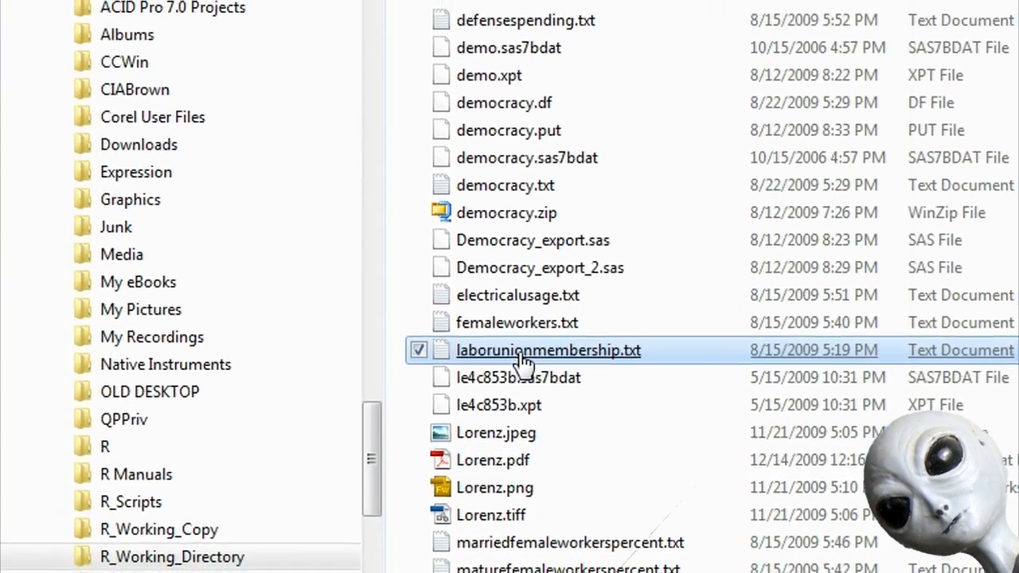
- Open laborunionmembership.txt from R_Working_Directory in Notepad to view year and membership columns
{"action": "double_click", "coordinate": [548, 351]}
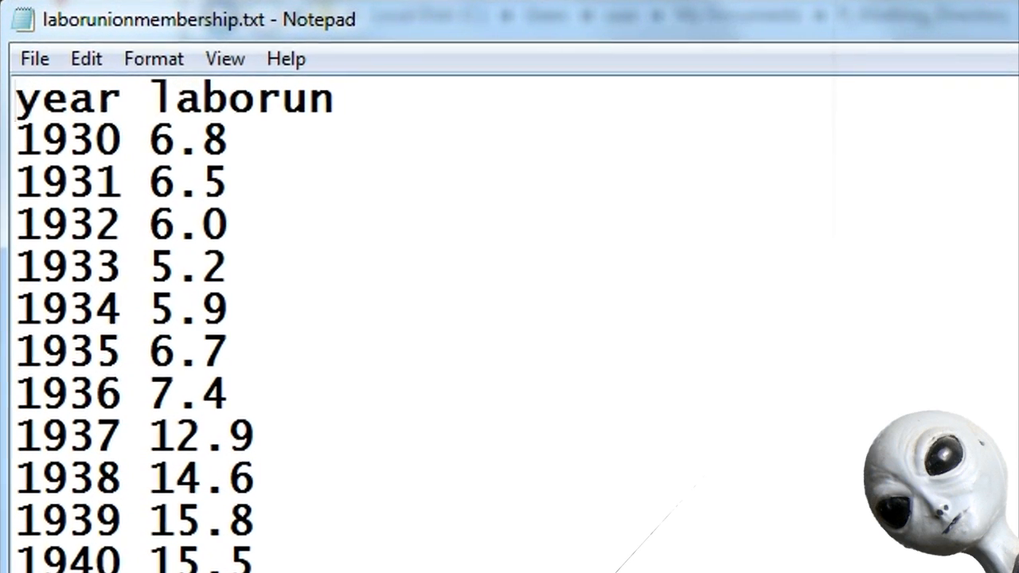
{"action": "scroll", "scroll_direction": "down", "scroll_amount": 3}
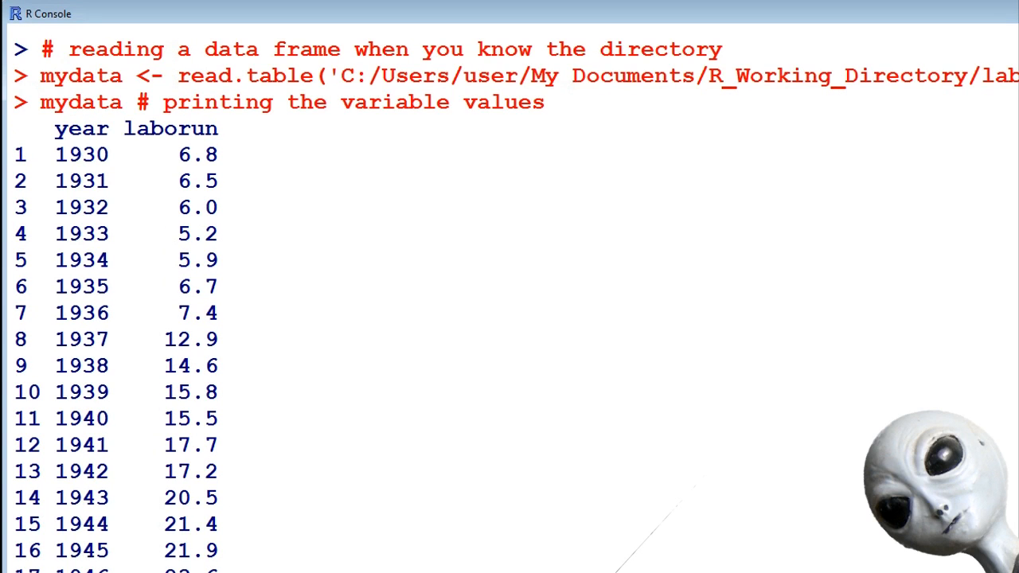
{"action": "mouse_move", "coordinate": [49, 102]}
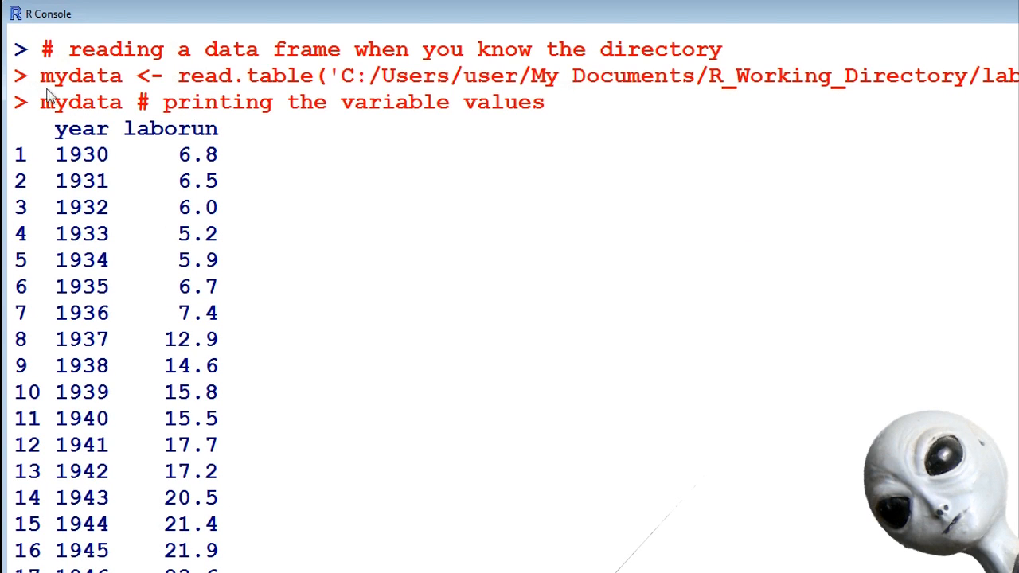
{"action": "mouse_move", "coordinate": [168, 101]}
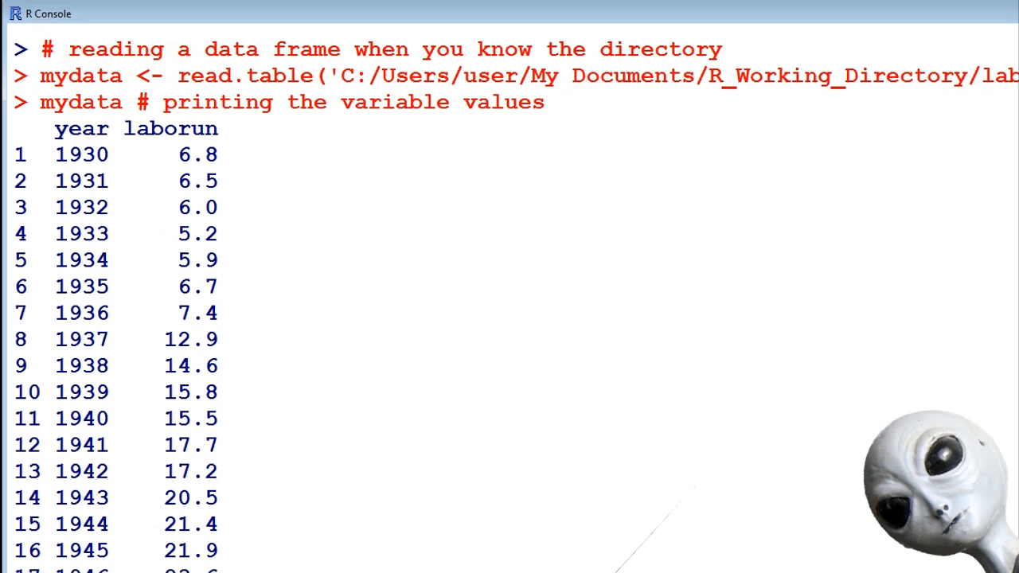
- Scroll through the printed mydata values from 1930 to 1970
{"action": "scroll", "scroll_direction": "down", "scroll_amount": 3}
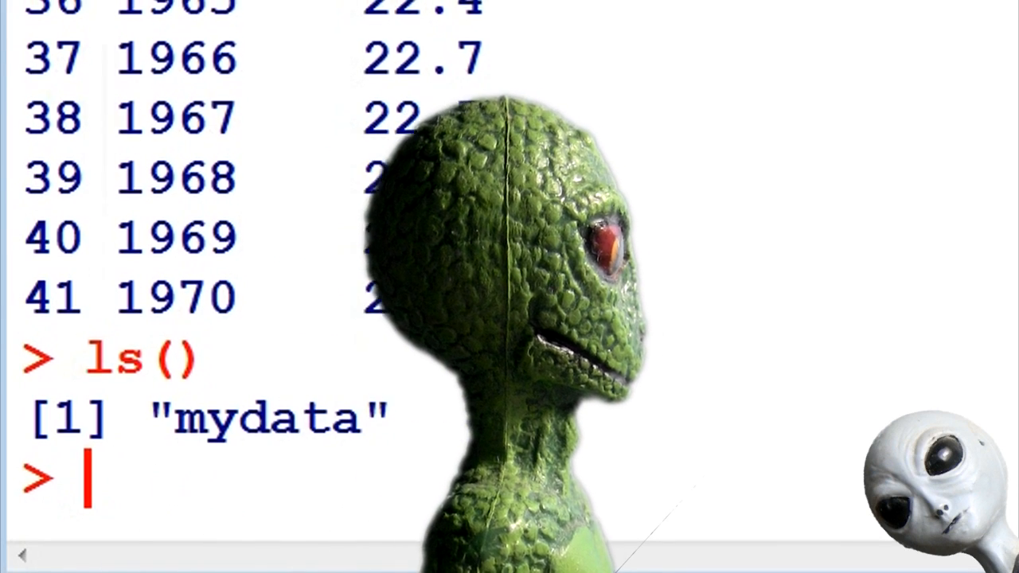
- List workspace objects with ls() and objects(), then remove mydata with rm(mydata)
{"action": "type", "text": "mydat"}
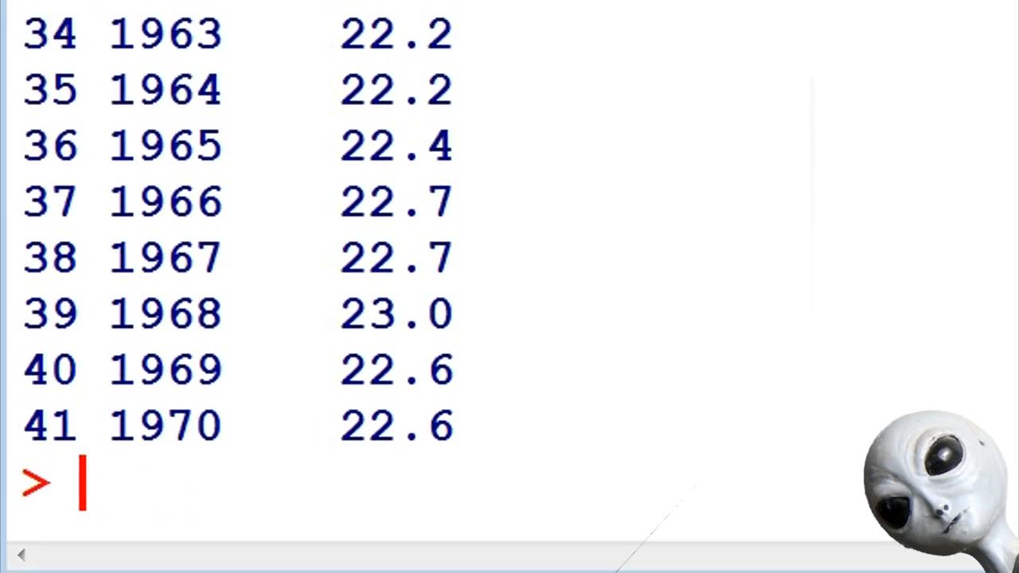
{"action": "type", "text": "objects("}
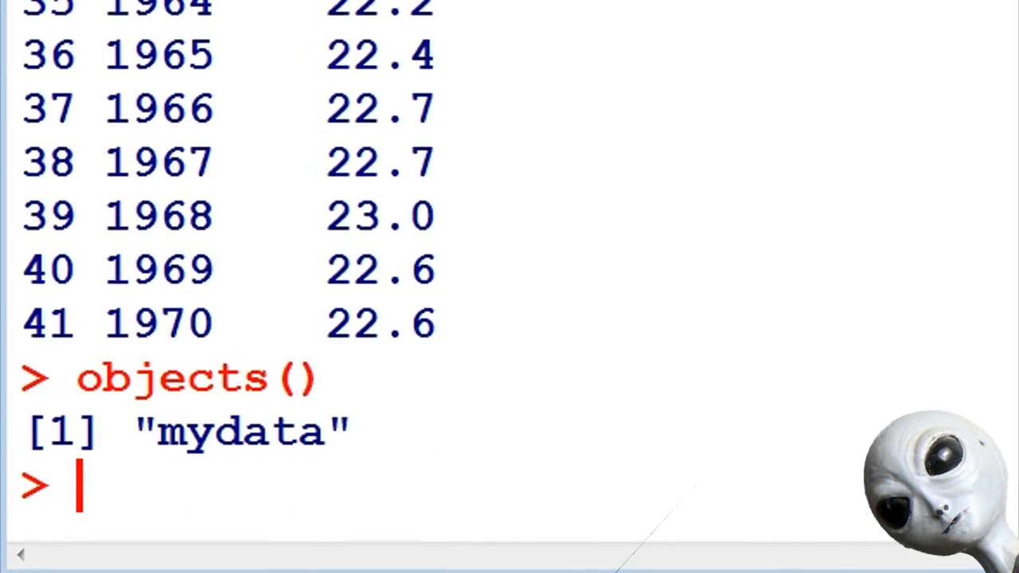
{"action": "type", "text": "rm"}
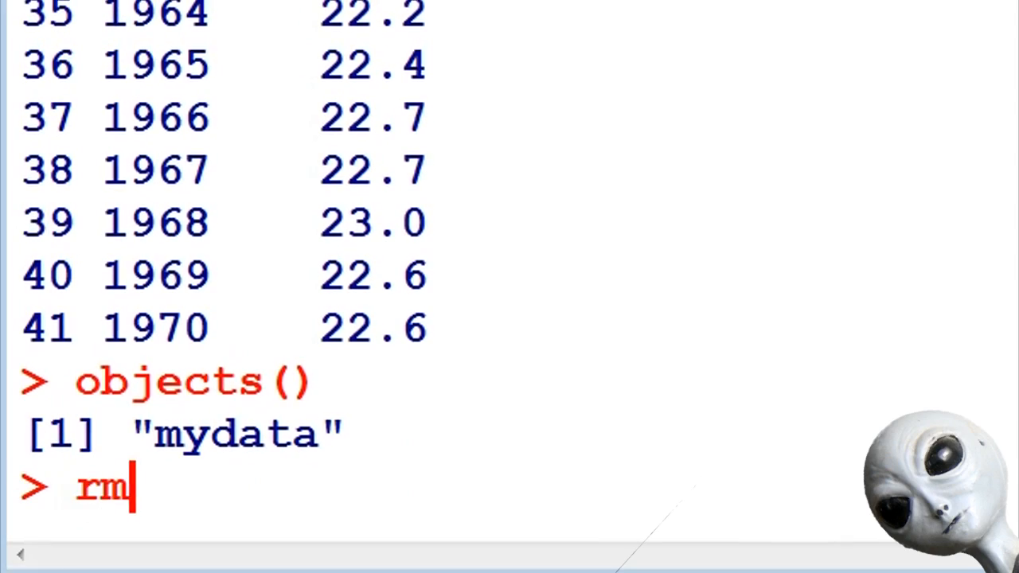
{"action": "type", "text": "(myd"}
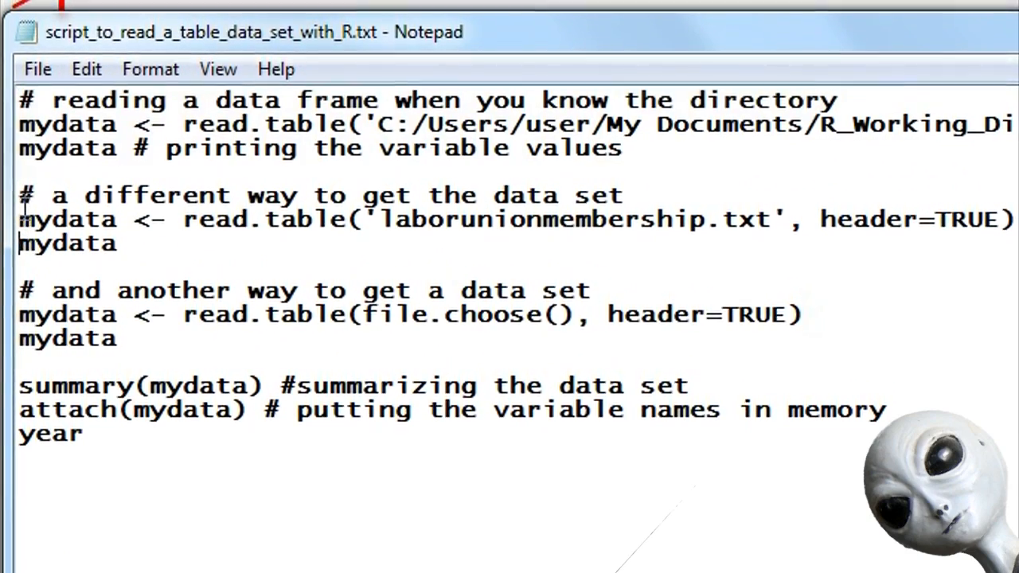
- Copy the script's '# a different way to get the data set' block
{"action": "left_click_drag", "start_coordinate": [20, 205], "coordinate": [116, 253]}
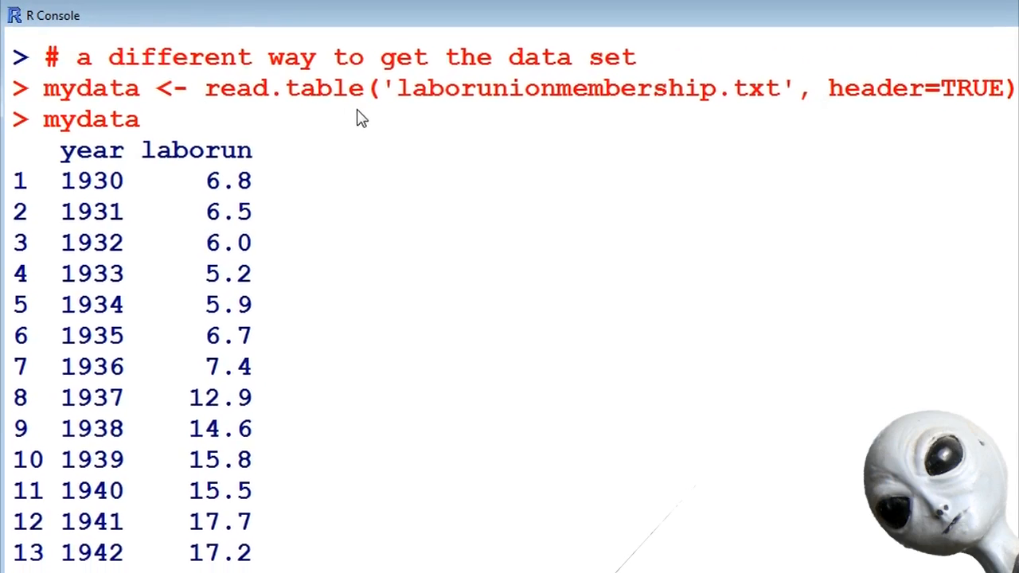
- Review the mydata printout read by file name alone and begin typing rm(mydata)
{"action": "scroll", "scroll_direction": "down", "scroll_amount": 3}
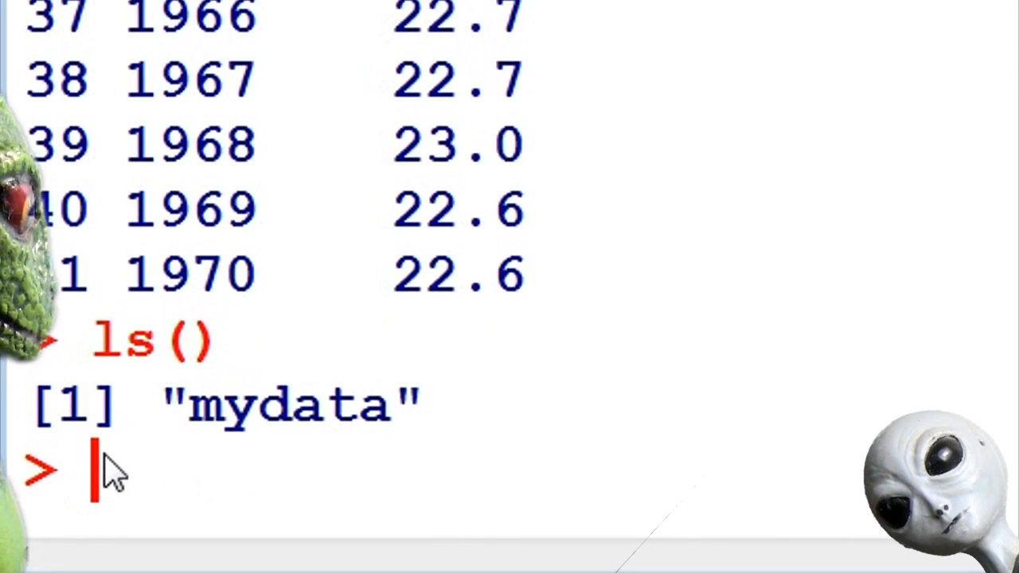
{"action": "type", "text": "rm(m"}
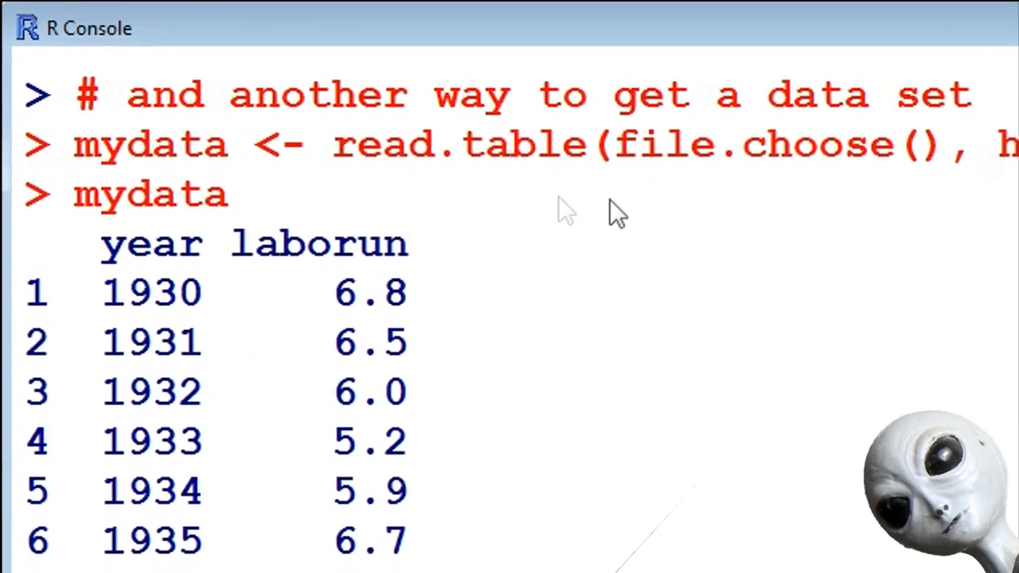
- Scroll through the mydata printout loaded via read.table(file.choose(), header=TRUE)
{"action": "scroll", "scroll_direction": "down", "scroll_amount": 3}
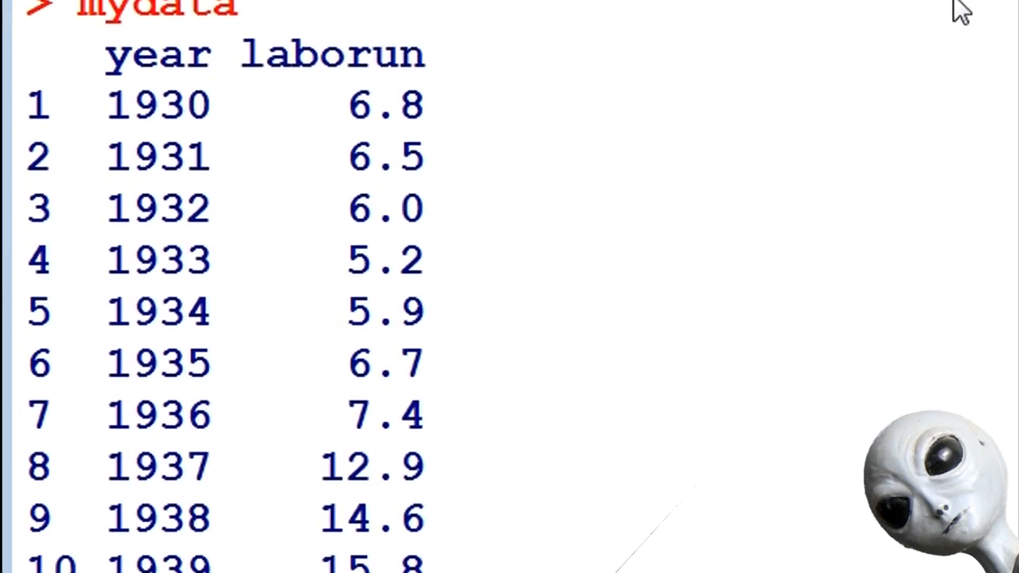
{"action": "scroll", "scroll_direction": "down", "scroll_amount": 3}
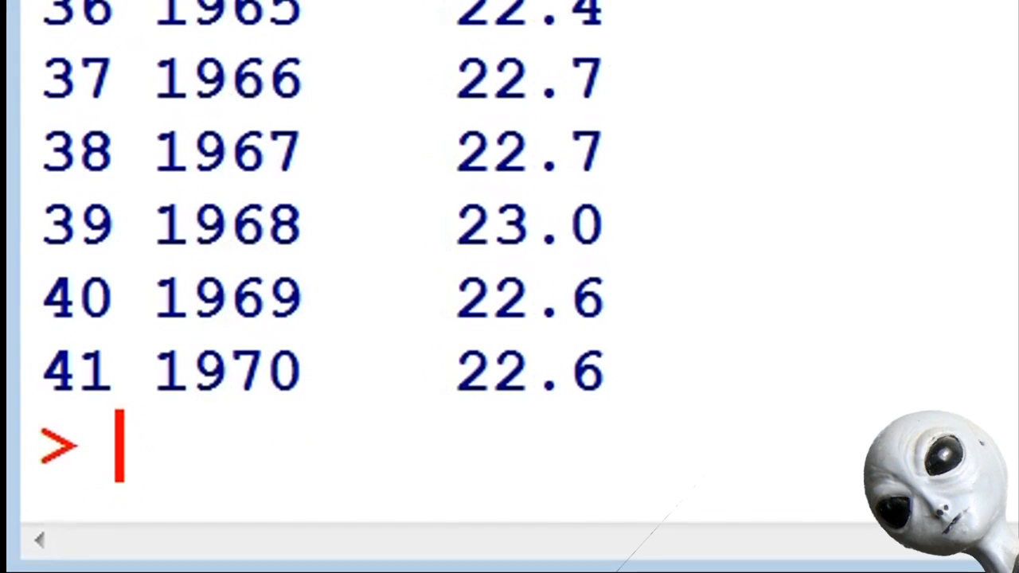
- Run ls() and objects(), try year alone (error), then access mydata$year
{"action": "type", "text": "ls()"}
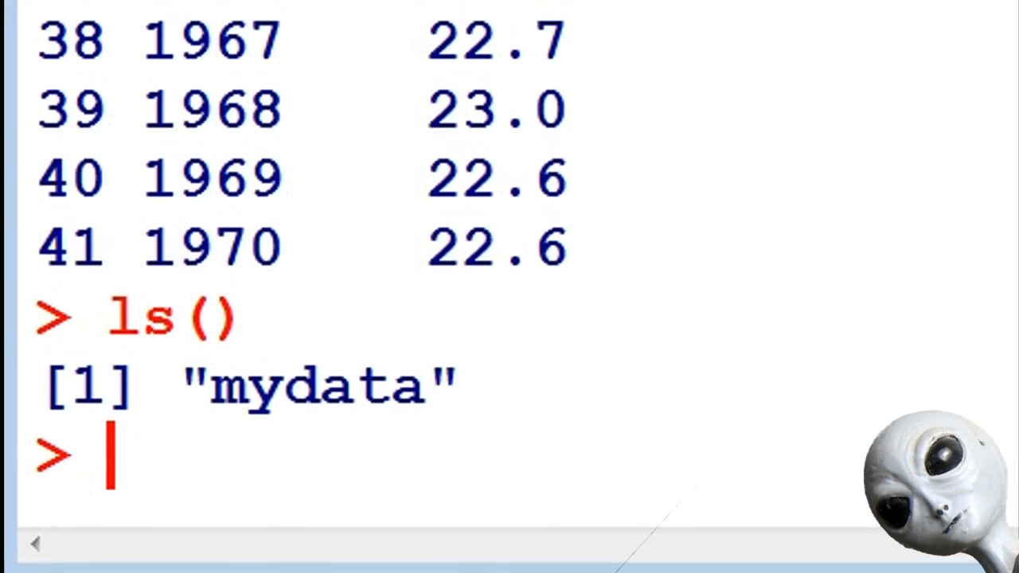
{"action": "type", "text": "objects("}
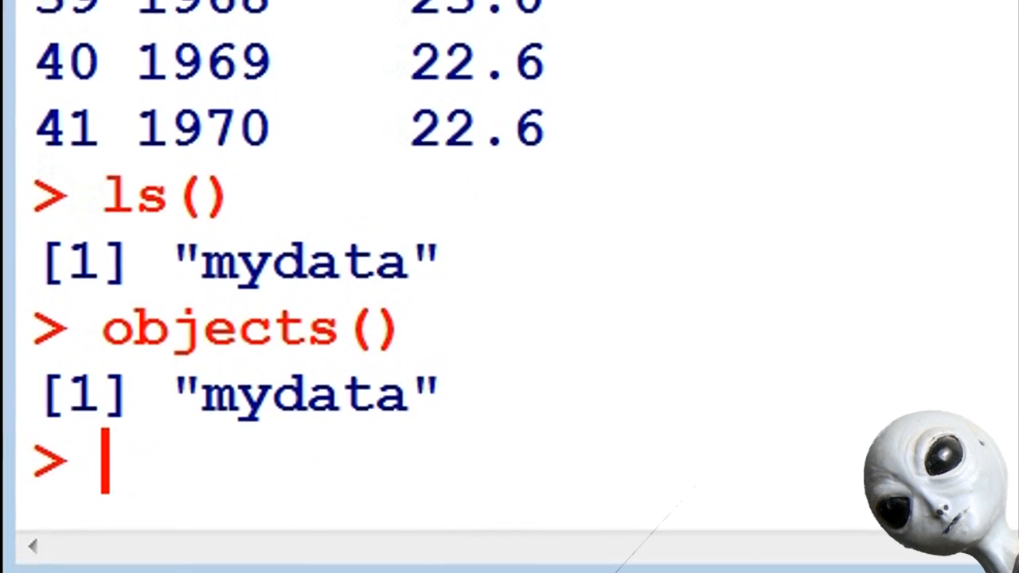
{"action": "type", "text": "year"}
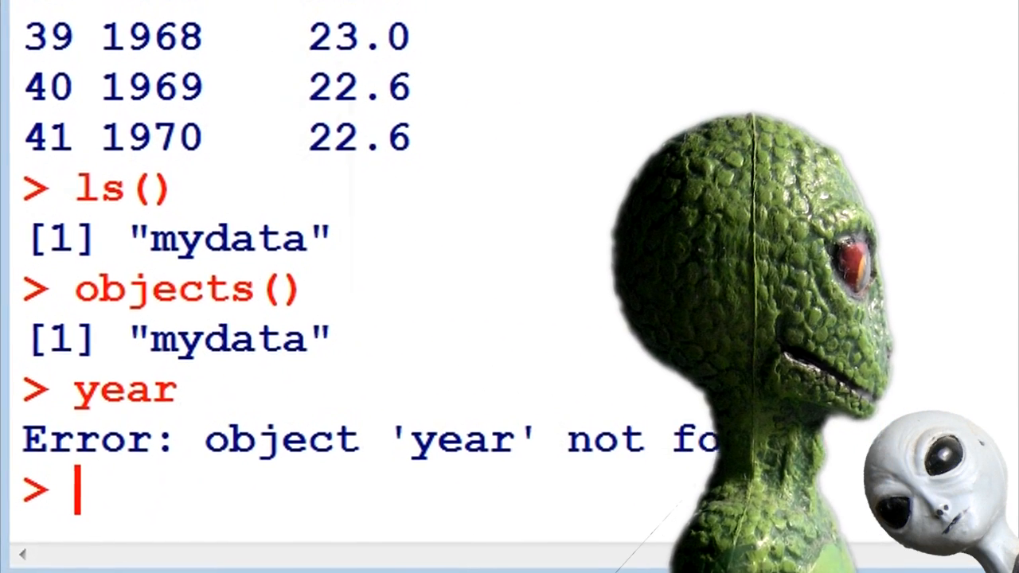
{"action": "type", "text": "mydata"}
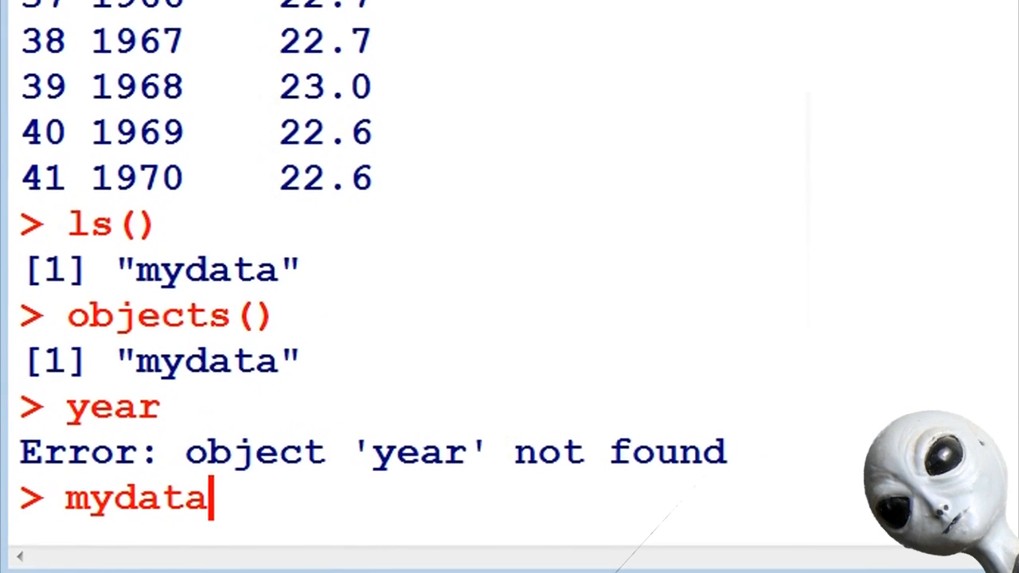
{"action": "type", "text": "$"}
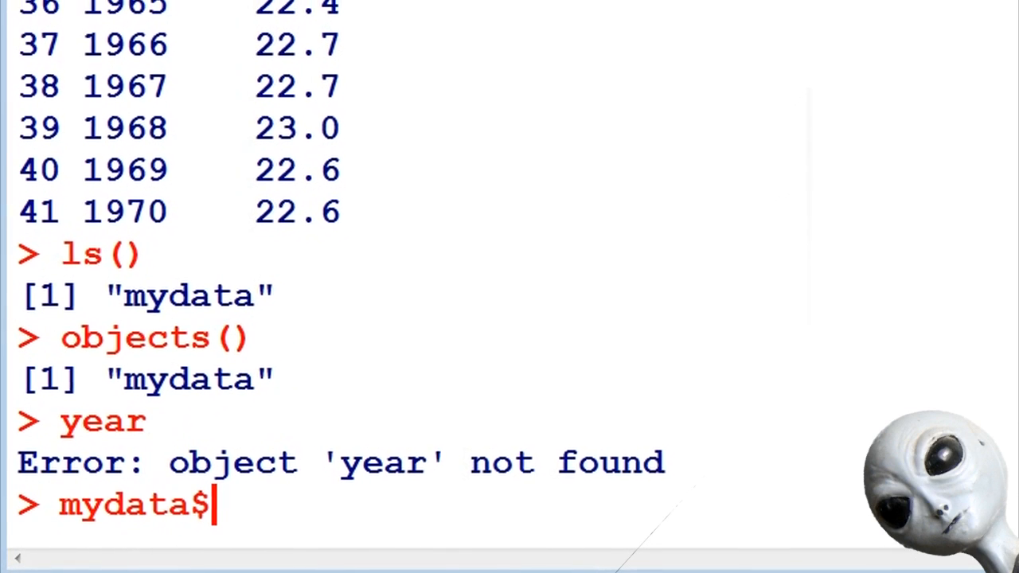
{"action": "type", "text": "year"}
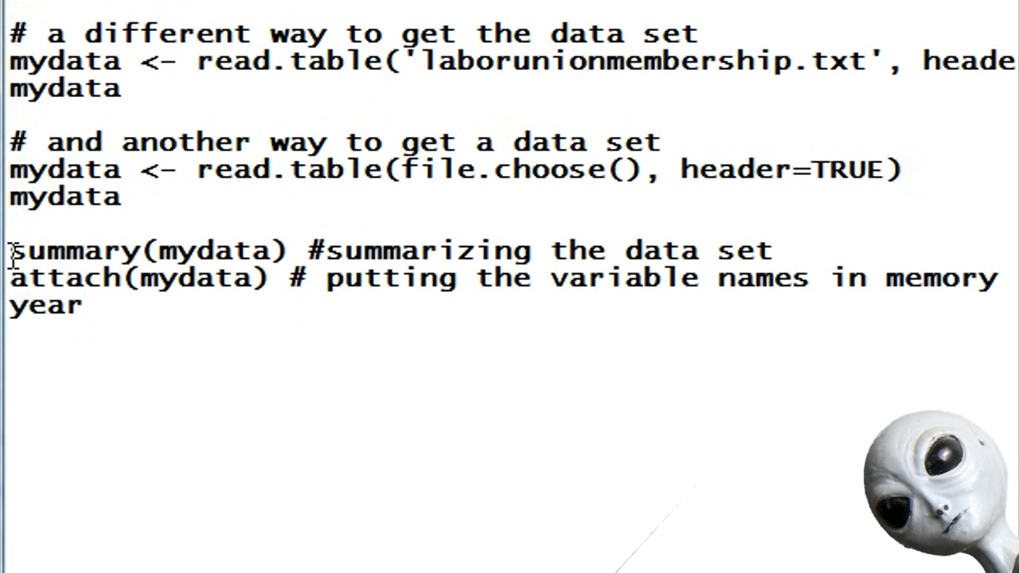
- Copy the summary(mydata), attach(mydata) and year lines, then deselect them
{"action": "left_click_drag", "start_coordinate": [8, 250], "coordinate": [88, 305]}
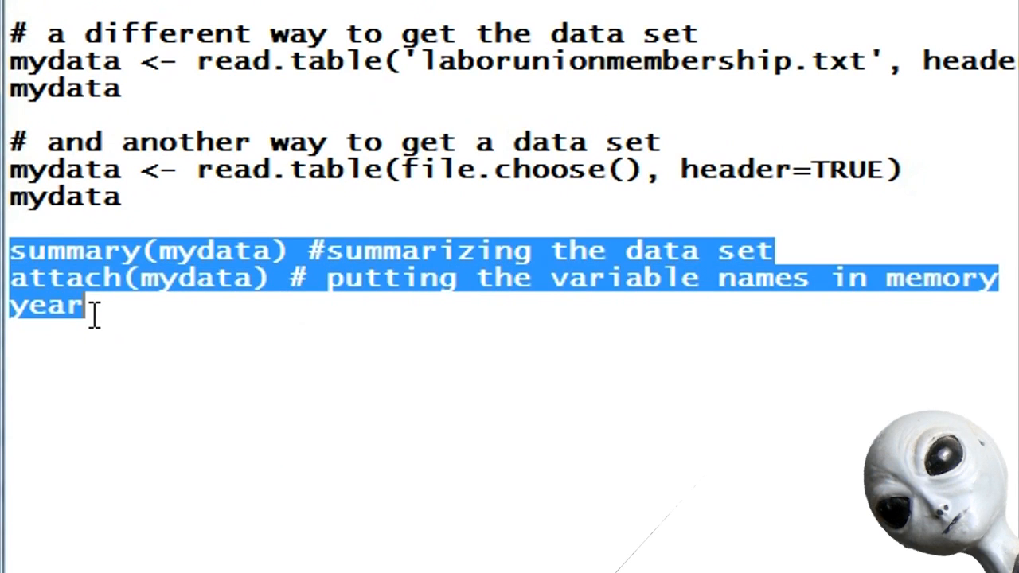
{"action": "left_click", "coordinate": [89, 308]}
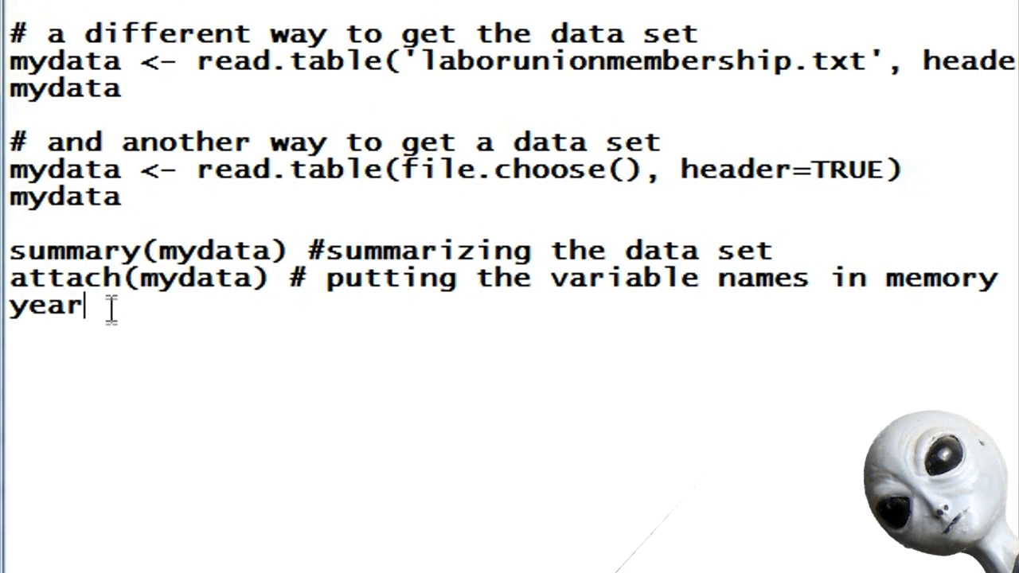
{"action": "mouse_move", "coordinate": [477, 263]}
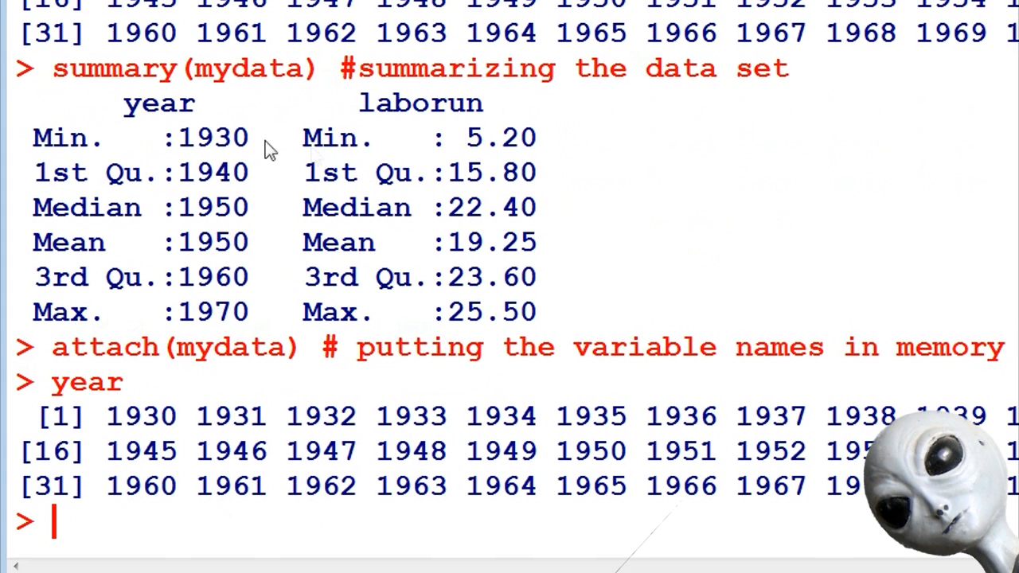
{"action": "mouse_move", "coordinate": [314, 267]}
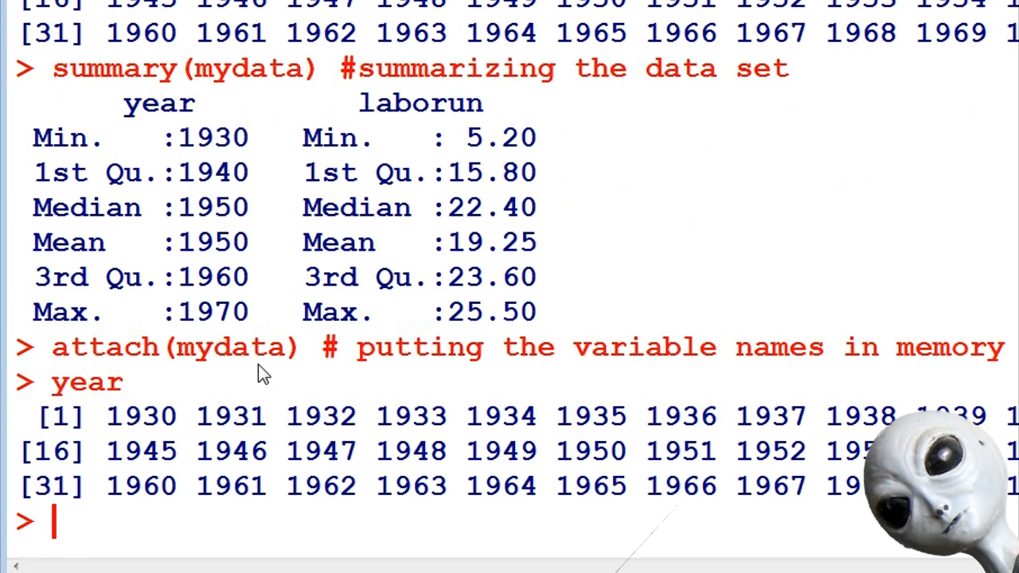
{"action": "mouse_move", "coordinate": [890, 376]}
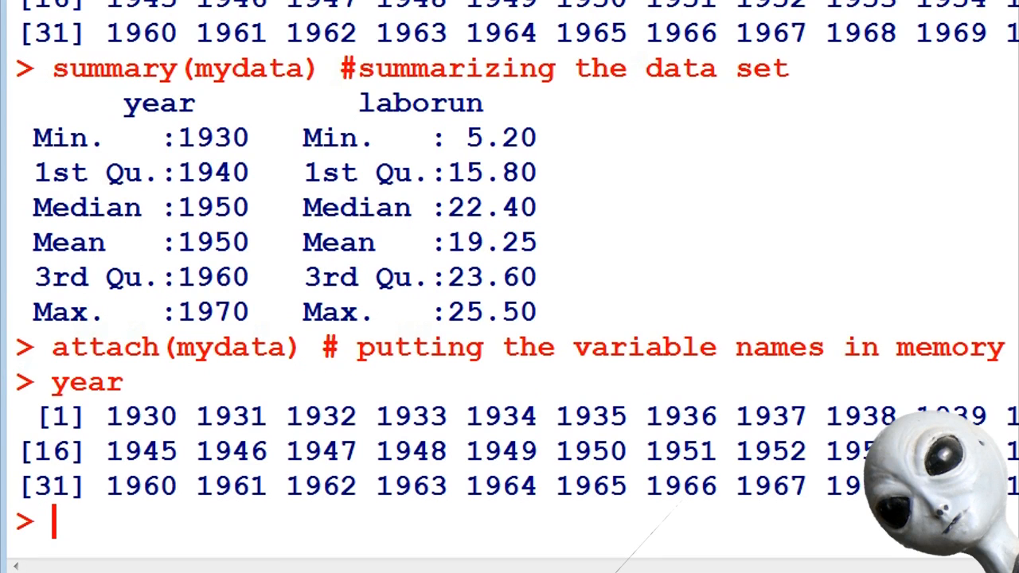
{"action": "mouse_move", "coordinate": [131, 358]}
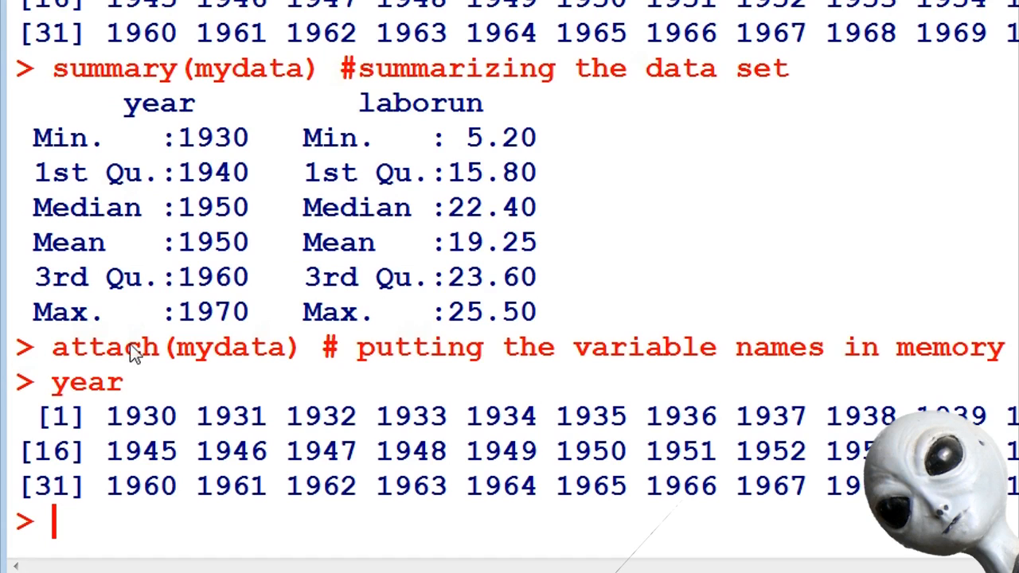
{"action": "mouse_move", "coordinate": [200, 374]}
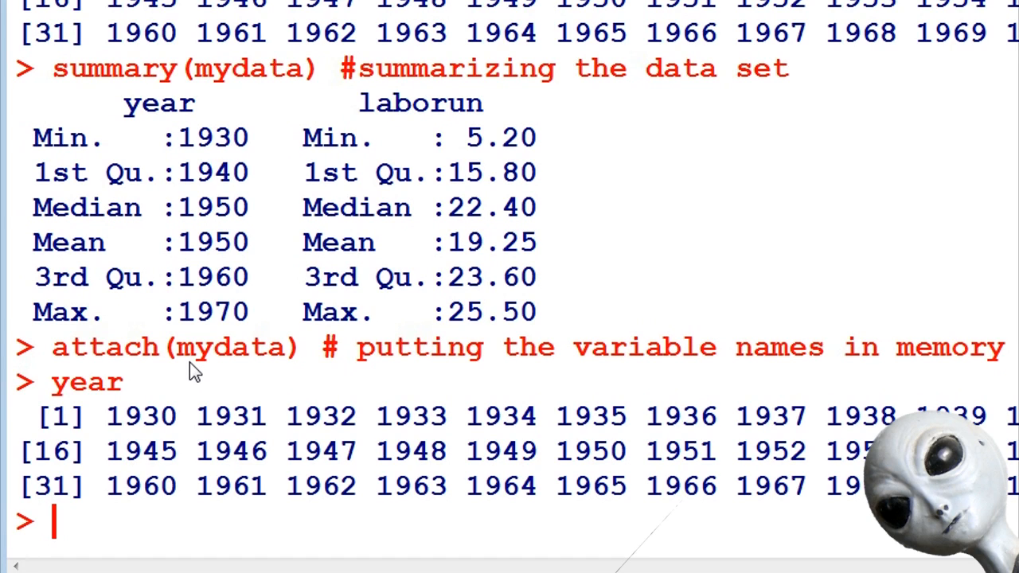
{"action": "mouse_move", "coordinate": [494, 466]}
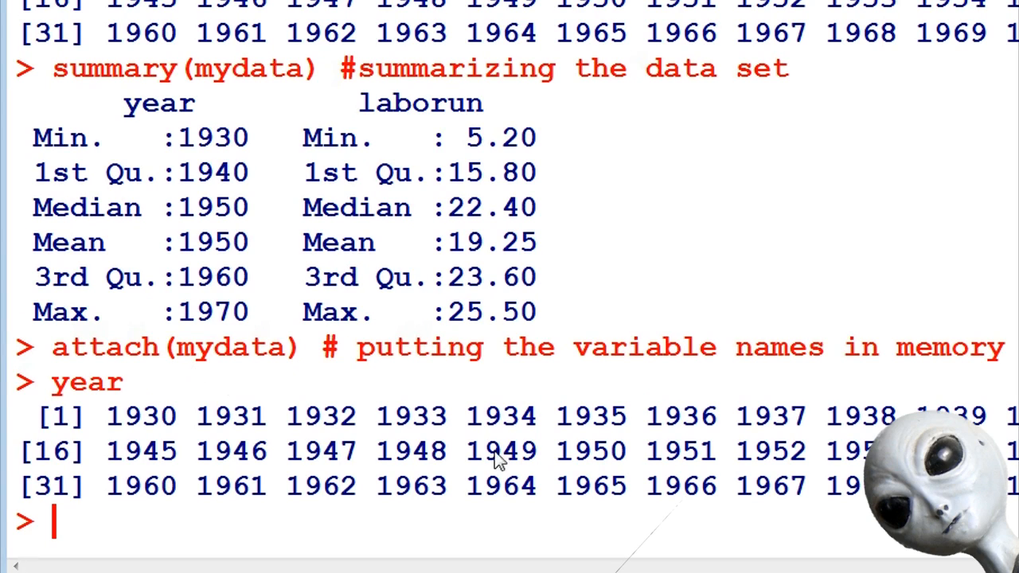